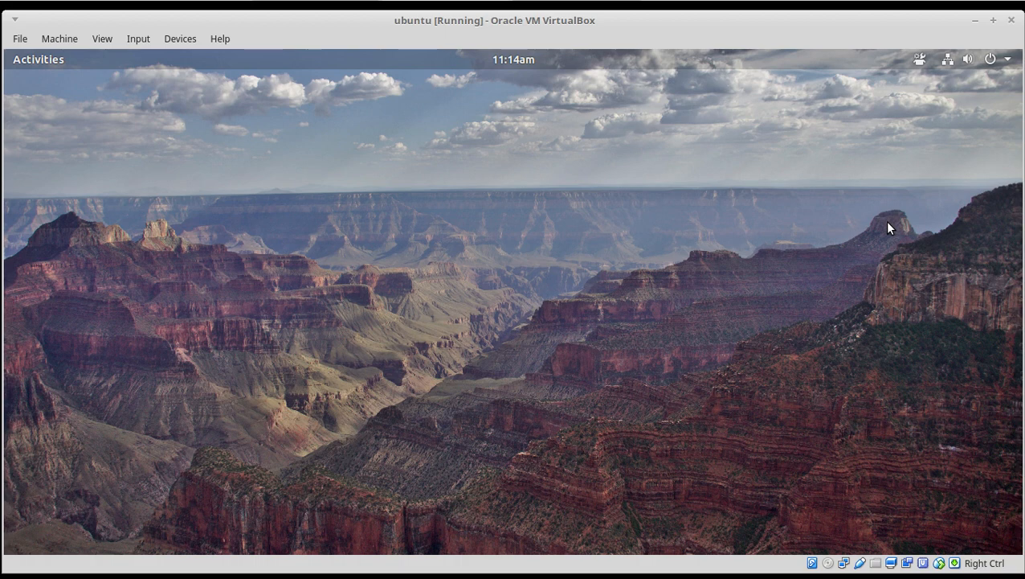
mouse_move(922, 69)
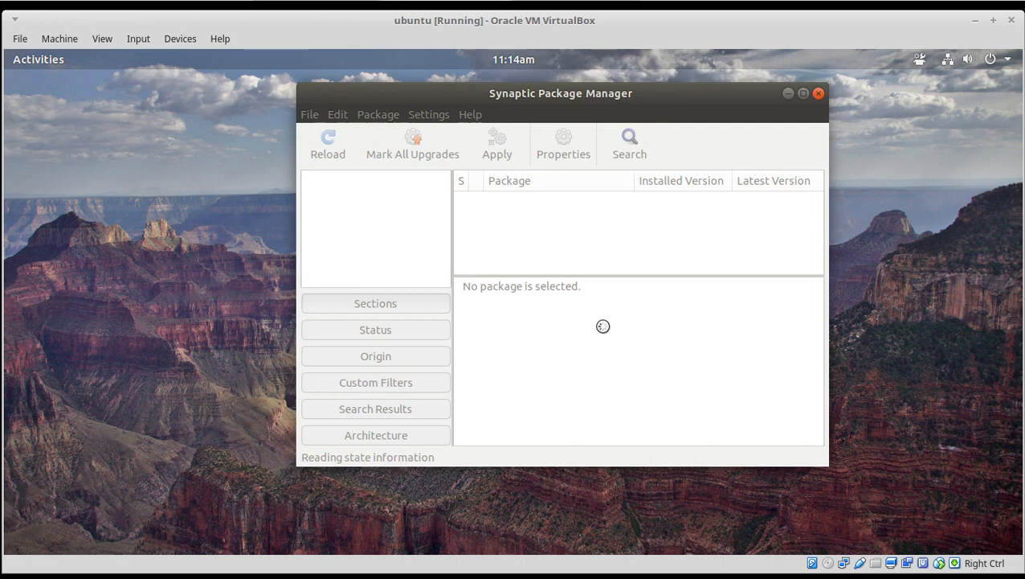
mouse_move(723, 274)
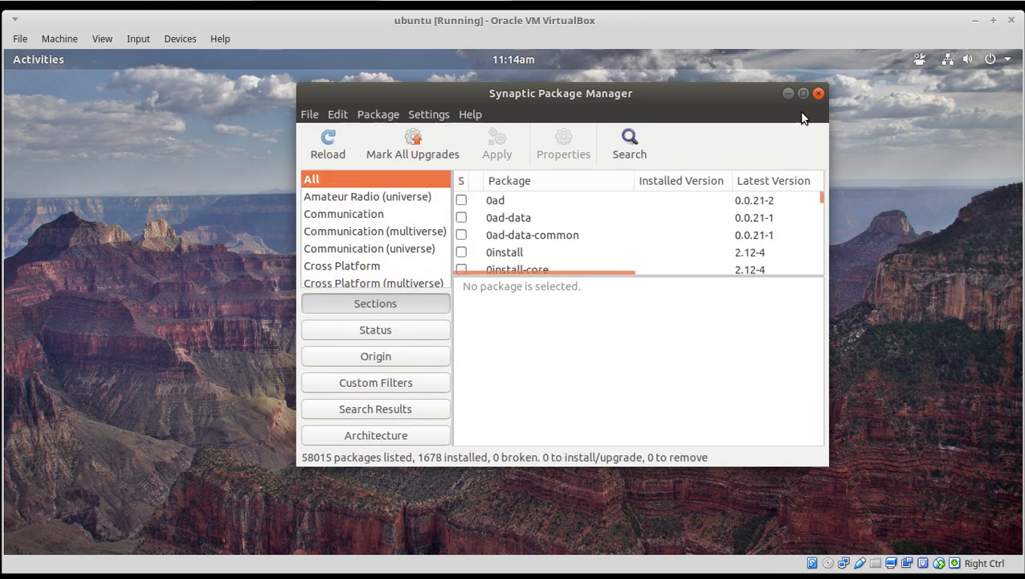
Close Synaptic from the window overview and try raising Rhythmbox's muted volume slider.
click(818, 94)
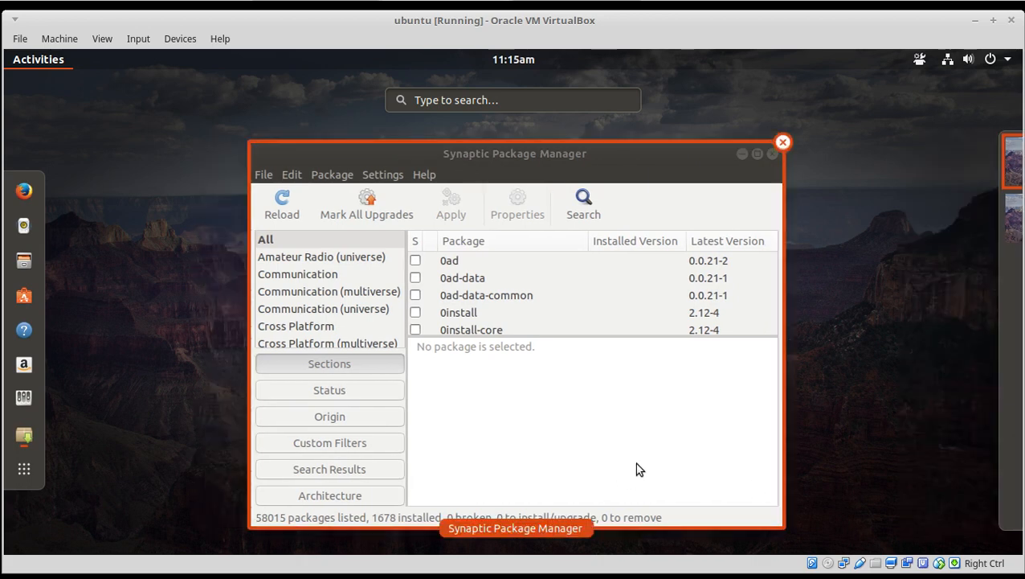
mouse_move(434, 467)
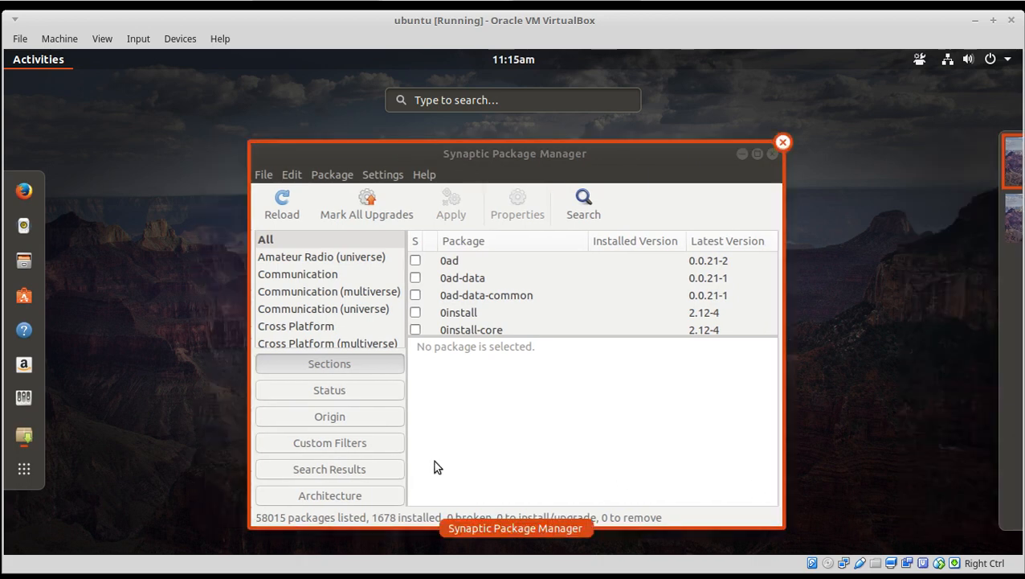
click(782, 142)
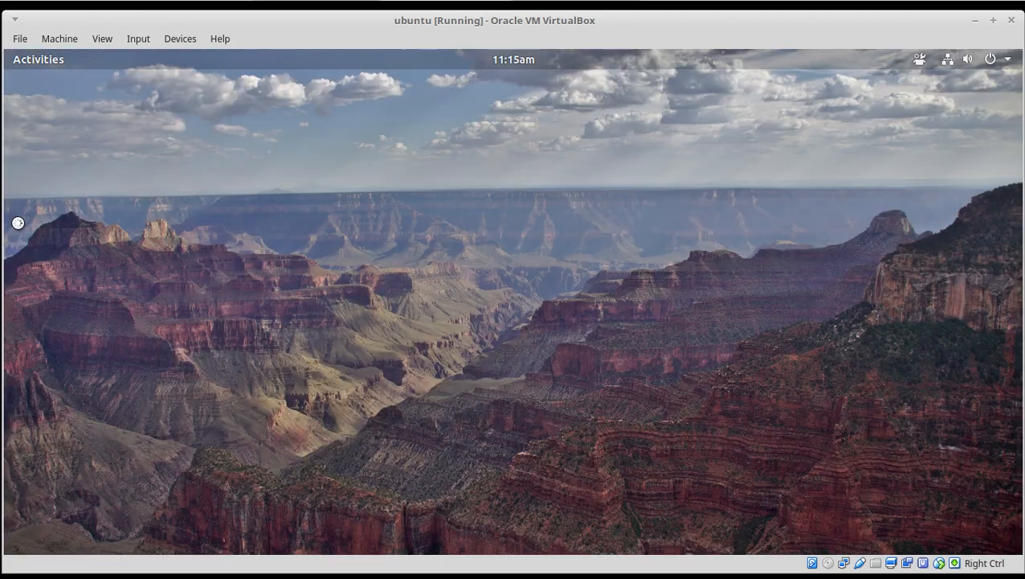
mouse_move(680, 262)
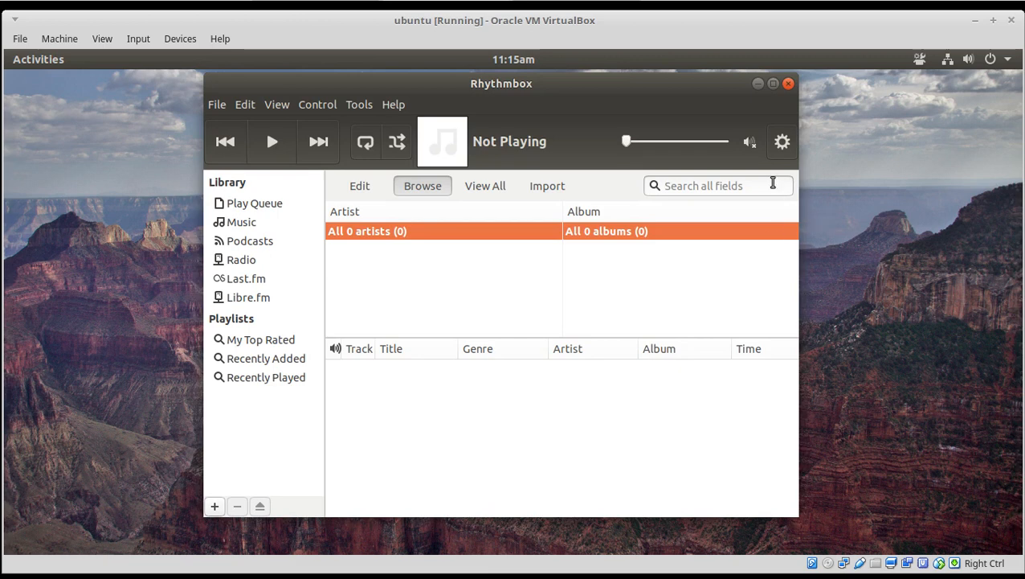
click(748, 141)
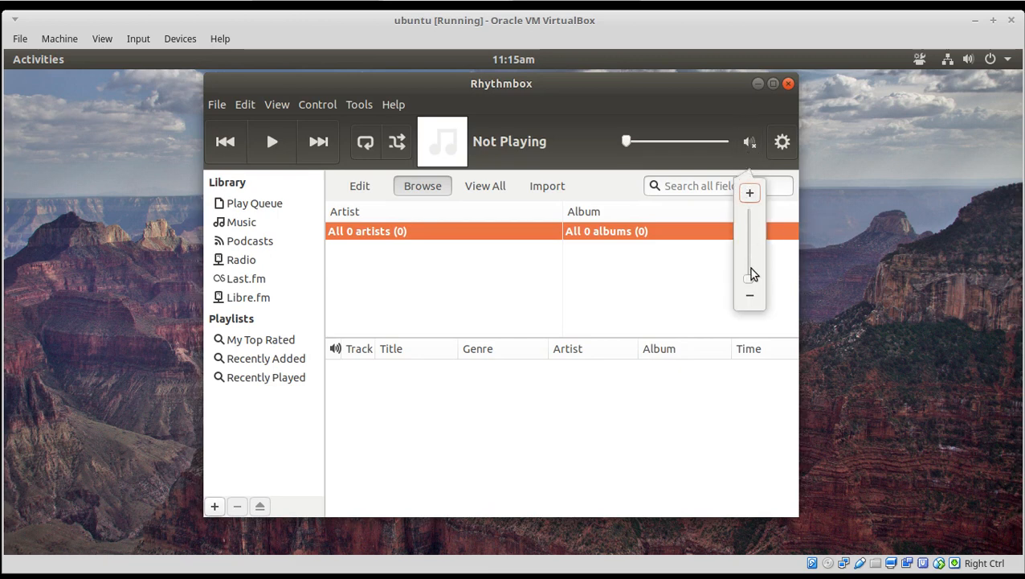
drag(749, 273, 750, 213)
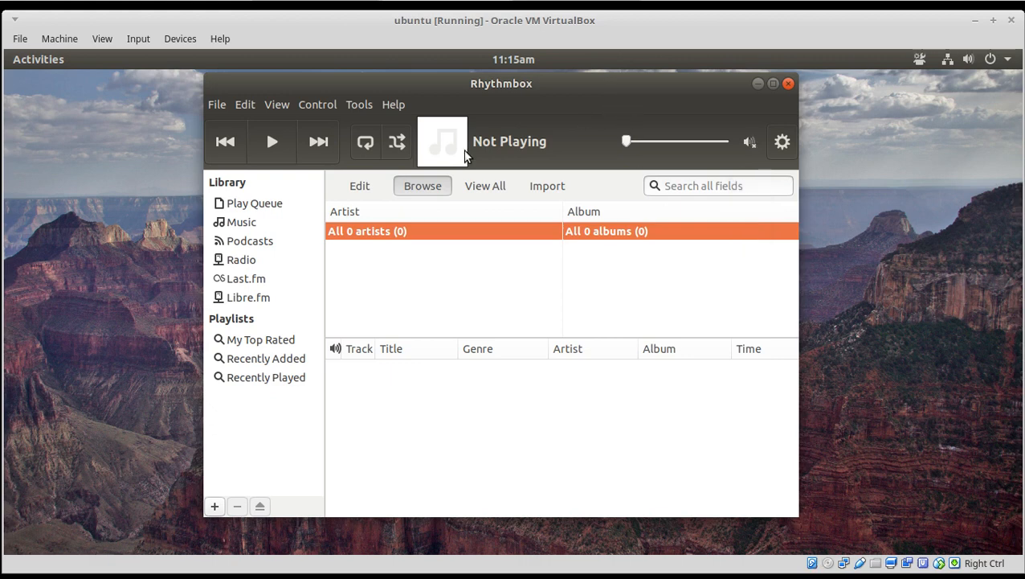
Enable the Alternative Toolbar plugin in Rhythmbox's Plugins list.
click(359, 104)
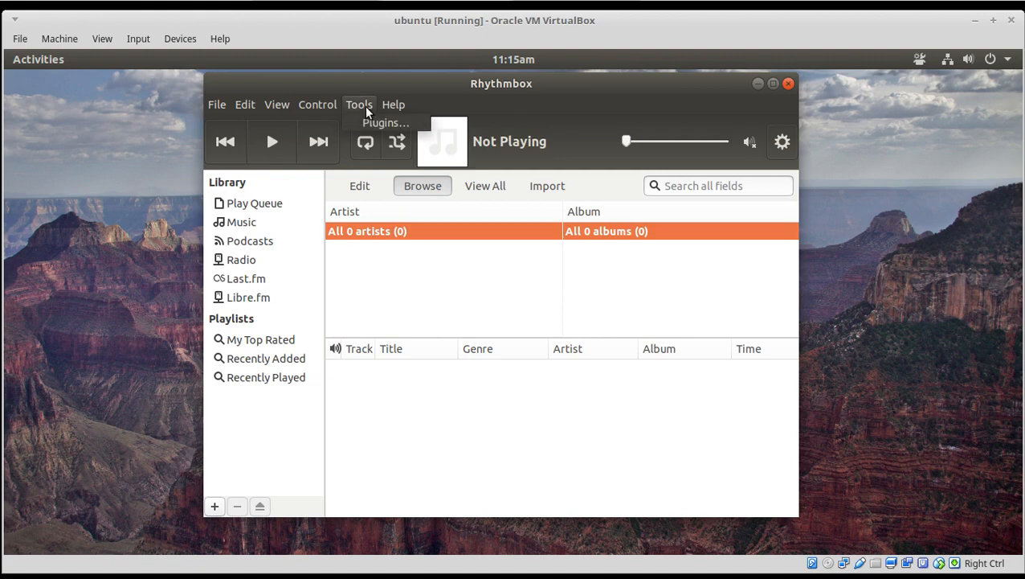
mouse_move(385, 122)
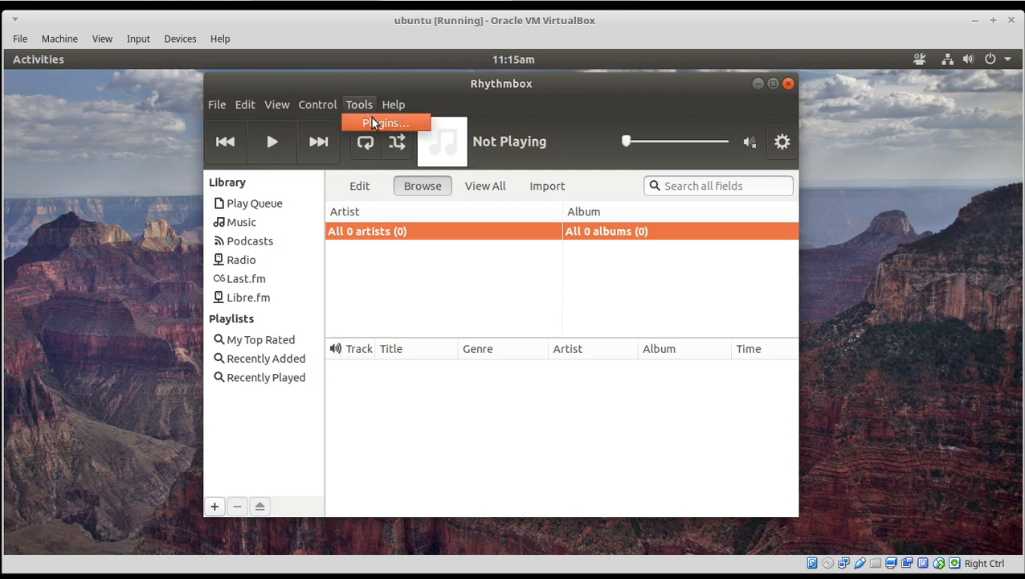
click(385, 122)
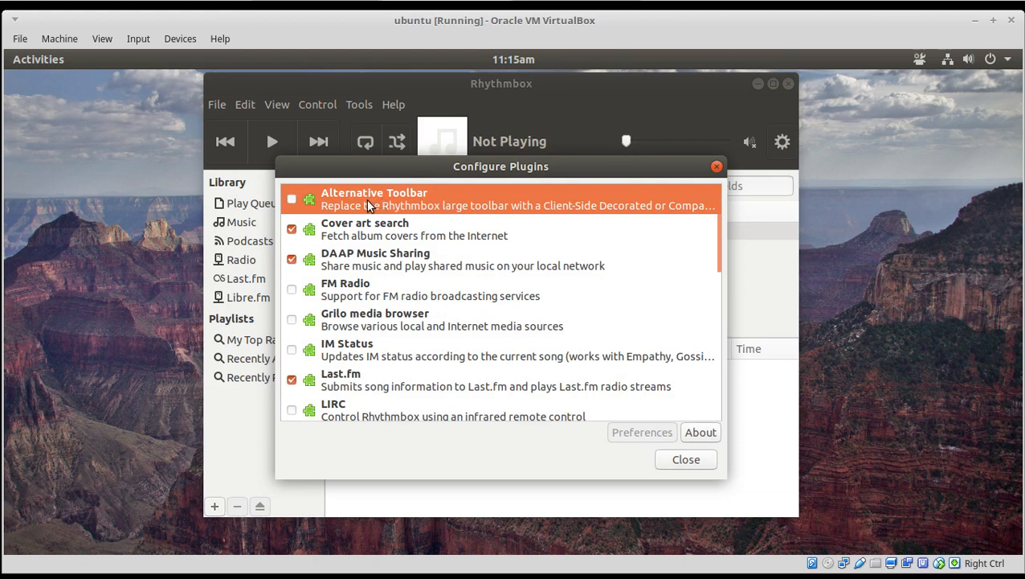
click(292, 199)
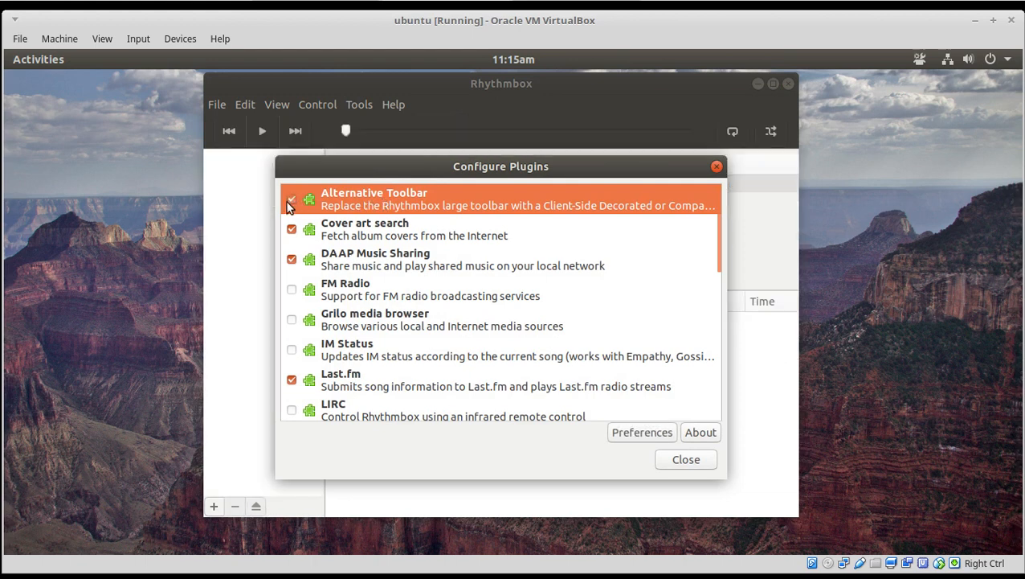
click(685, 459)
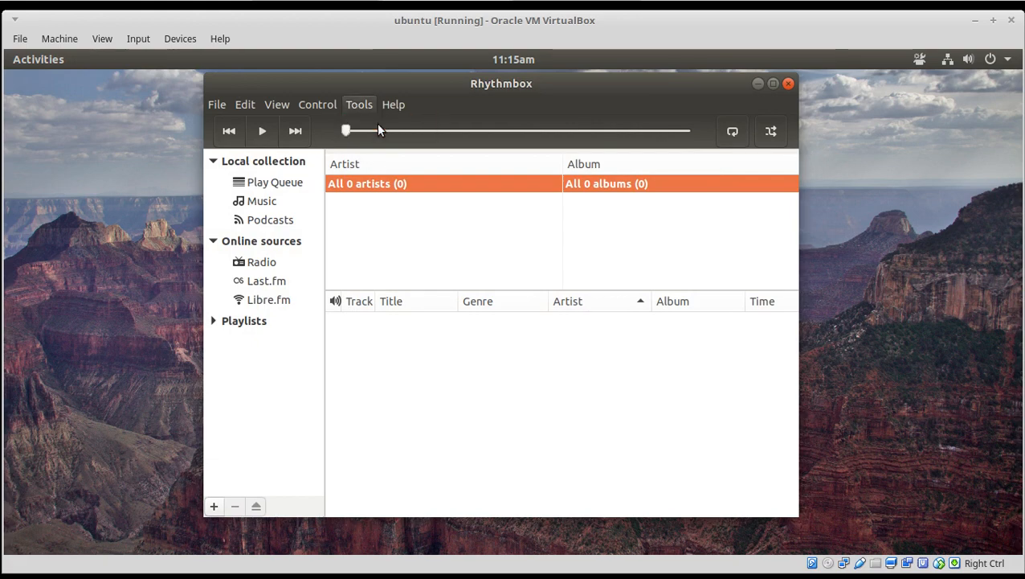
Turn Alternative Toolbar back off, confirm the volume adjuster works, and quit Rhythmbox.
click(359, 104)
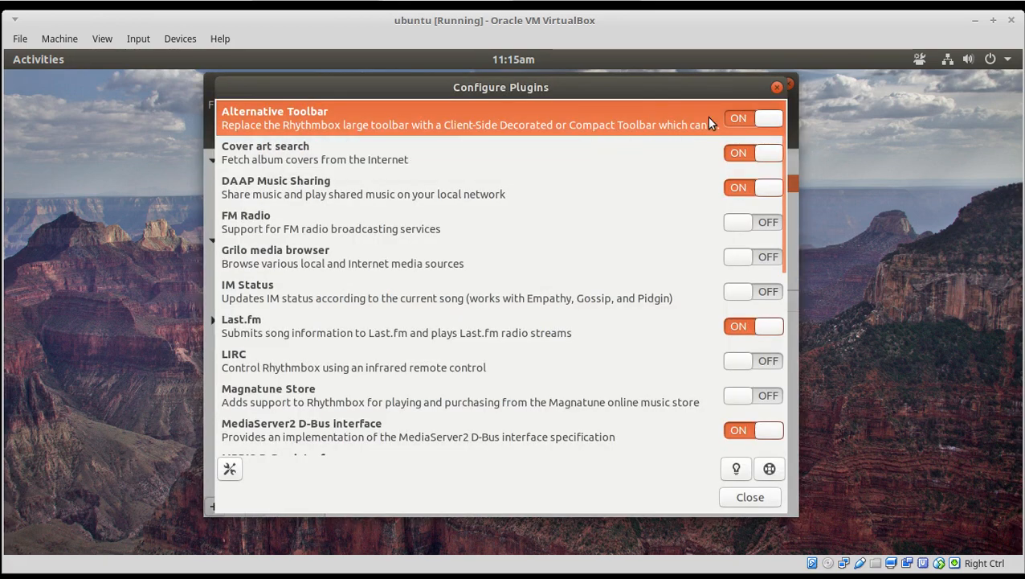
click(753, 118)
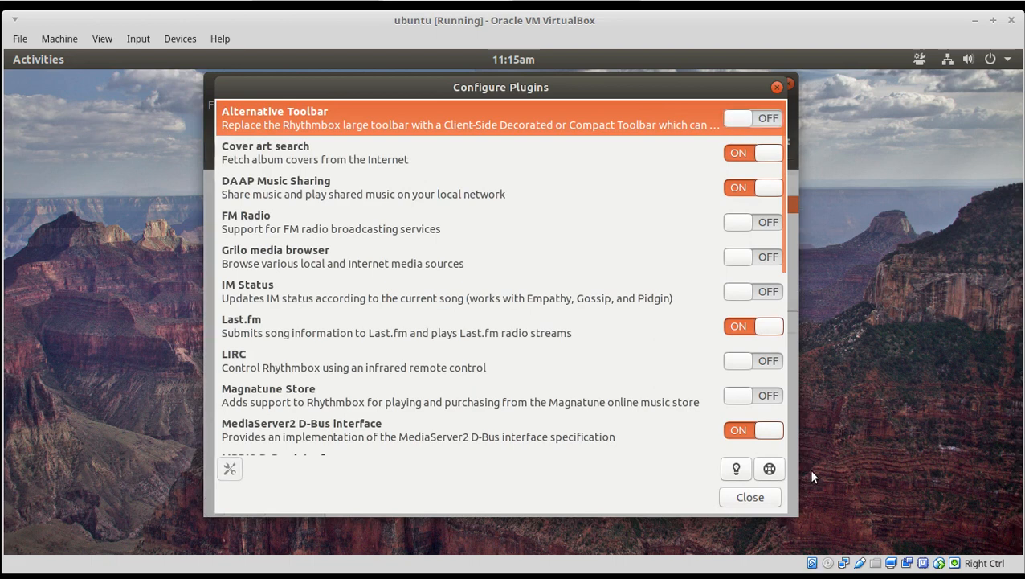
click(750, 496)
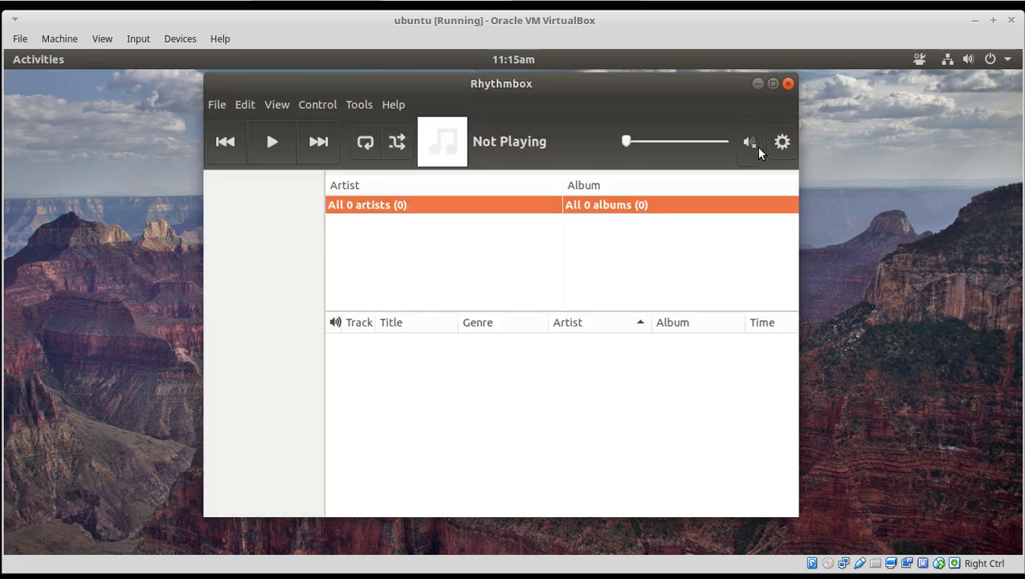
click(748, 141)
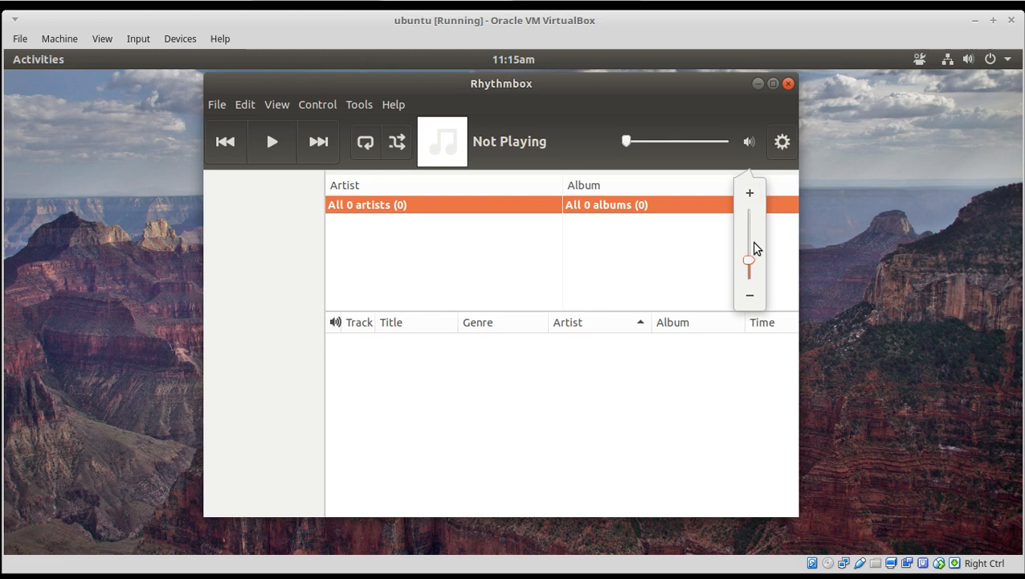
mouse_move(282, 255)
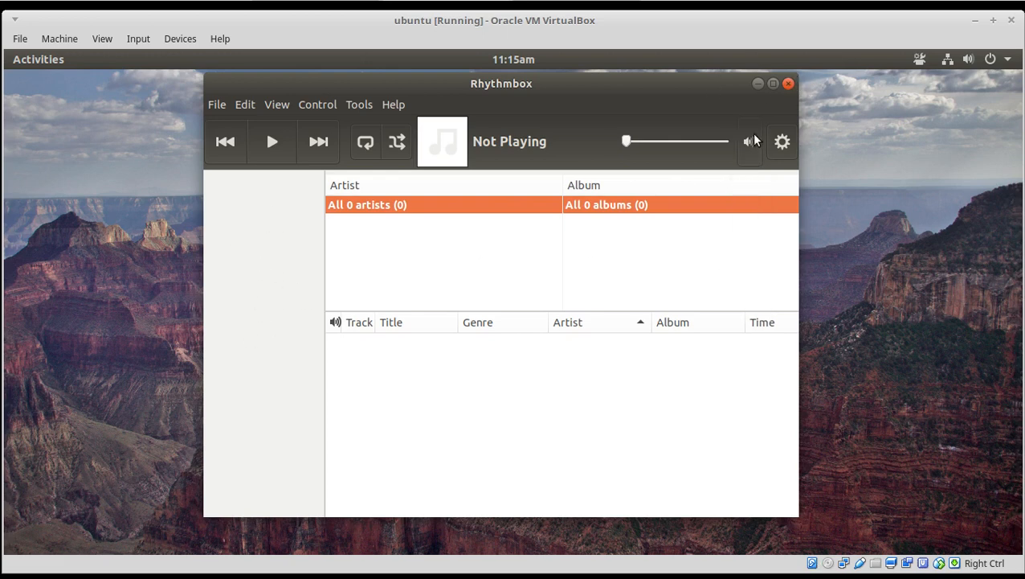
click(787, 84)
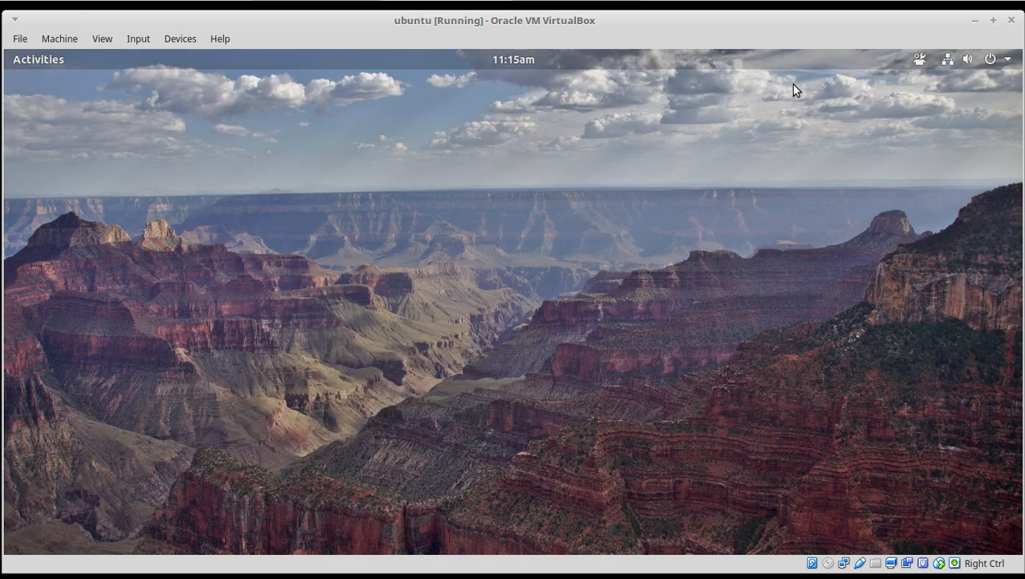
mouse_move(311, 512)
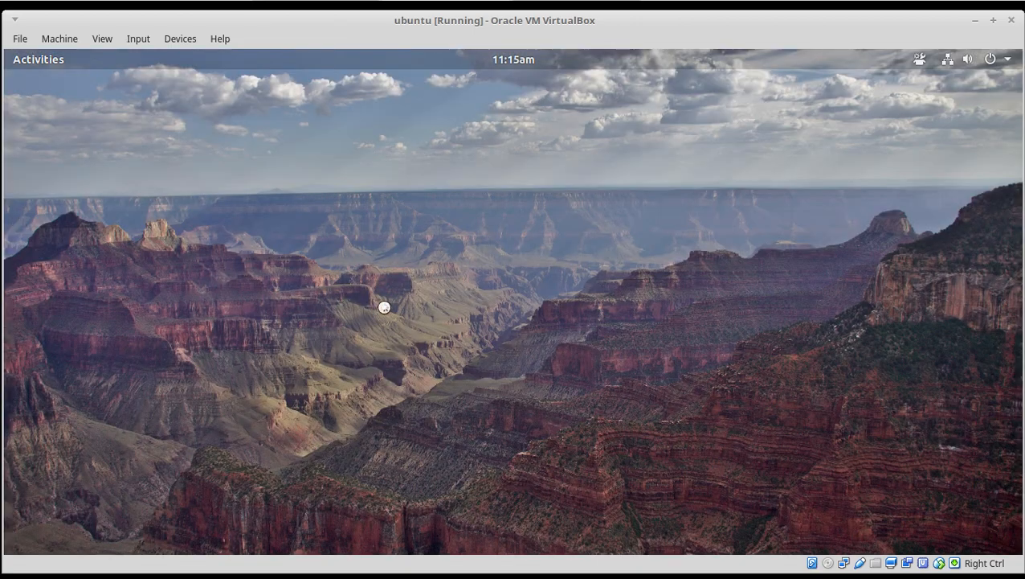
mouse_move(438, 313)
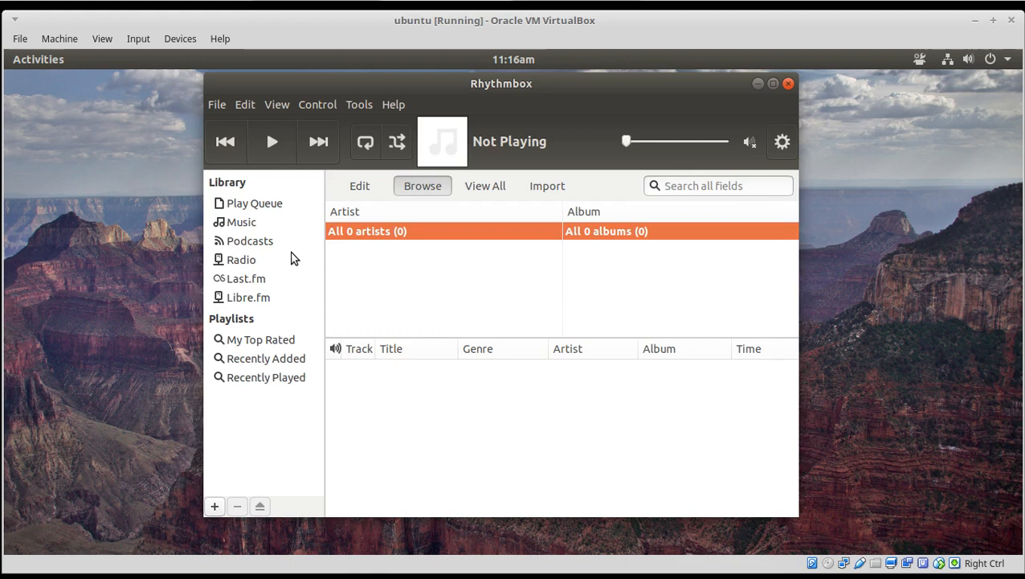
mouse_move(291, 191)
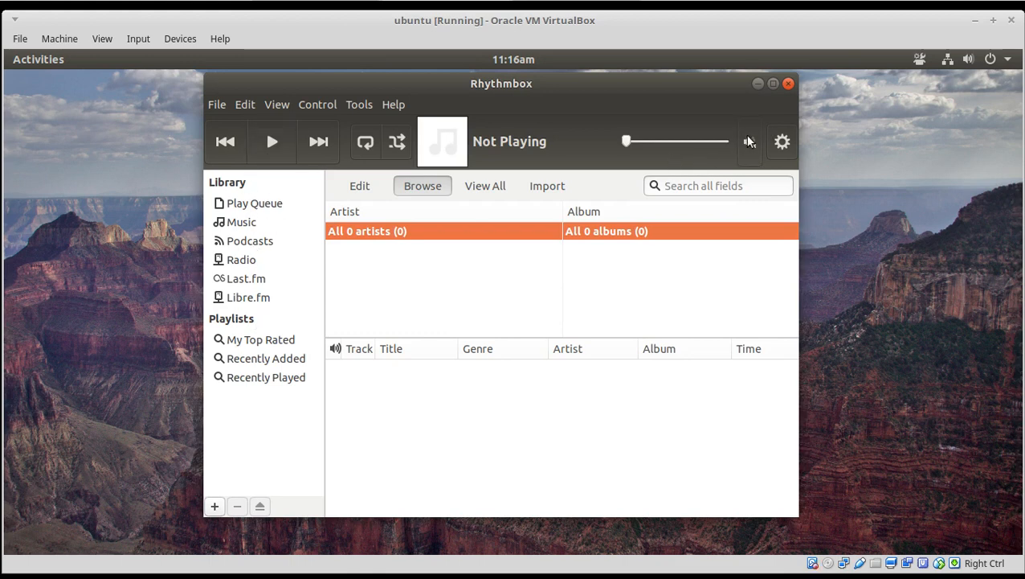
Check Rhythmbox's volume adjuster once more, then close the player window.
click(749, 142)
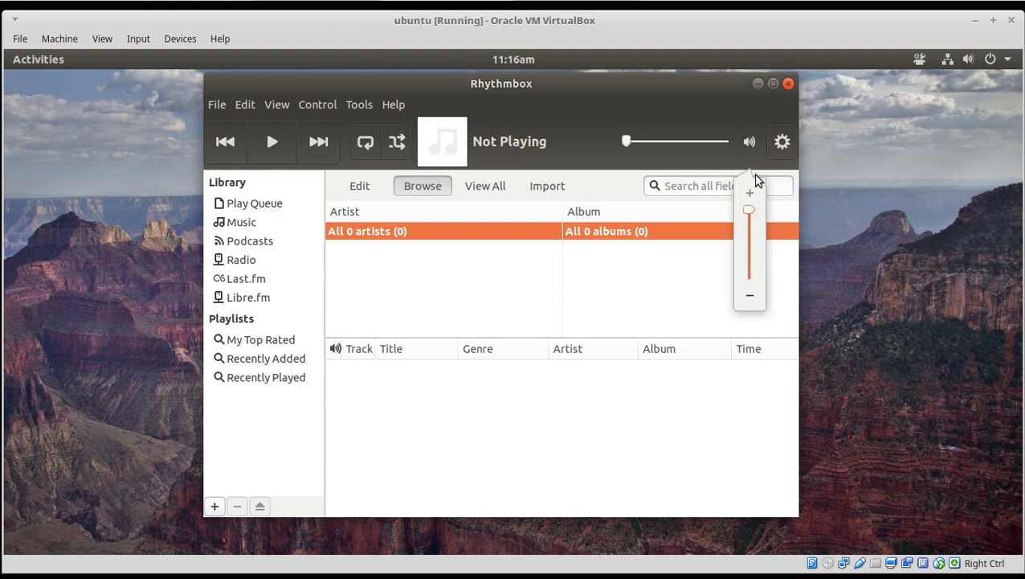
mouse_move(787, 83)
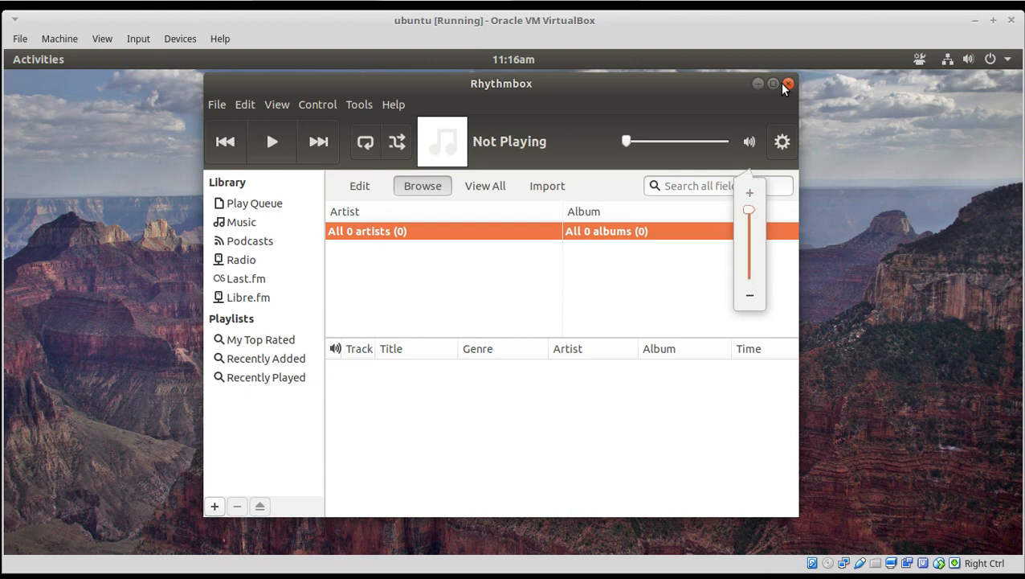
click(788, 84)
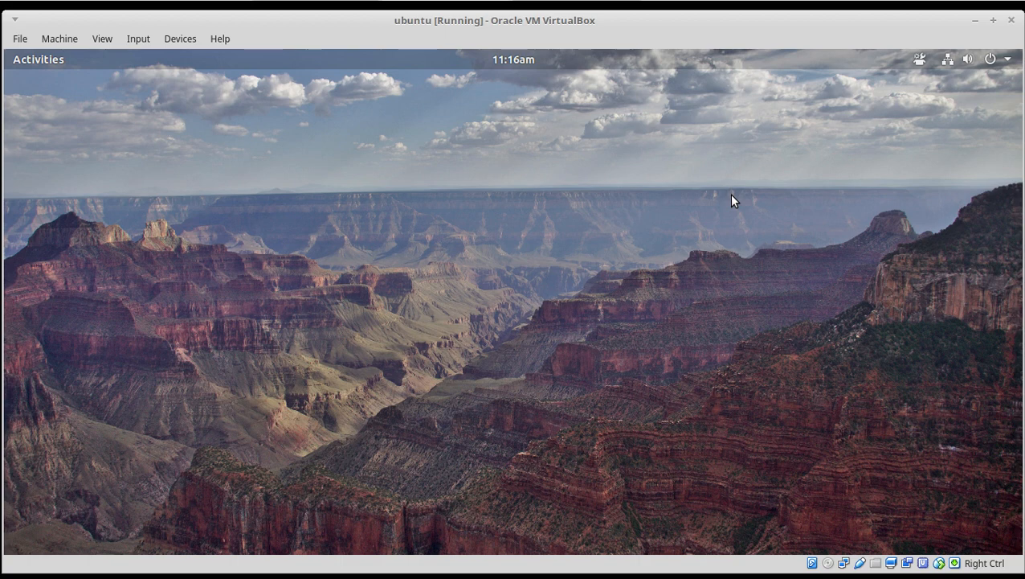
In Tweaks' Extensions list, switch 'Disable ubuntu dock' off and back on, then scroll the list.
click(37, 59)
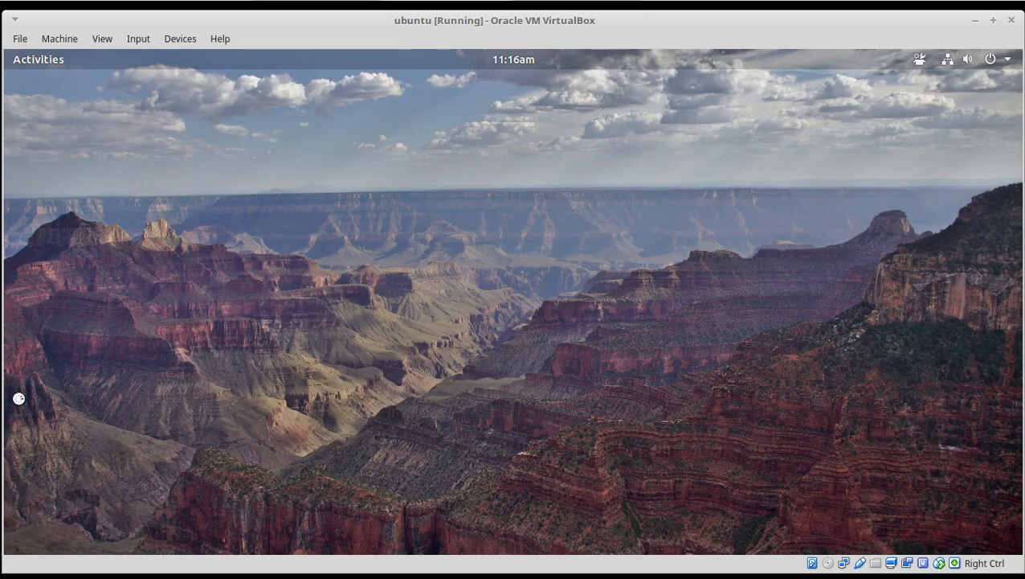
mouse_move(650, 292)
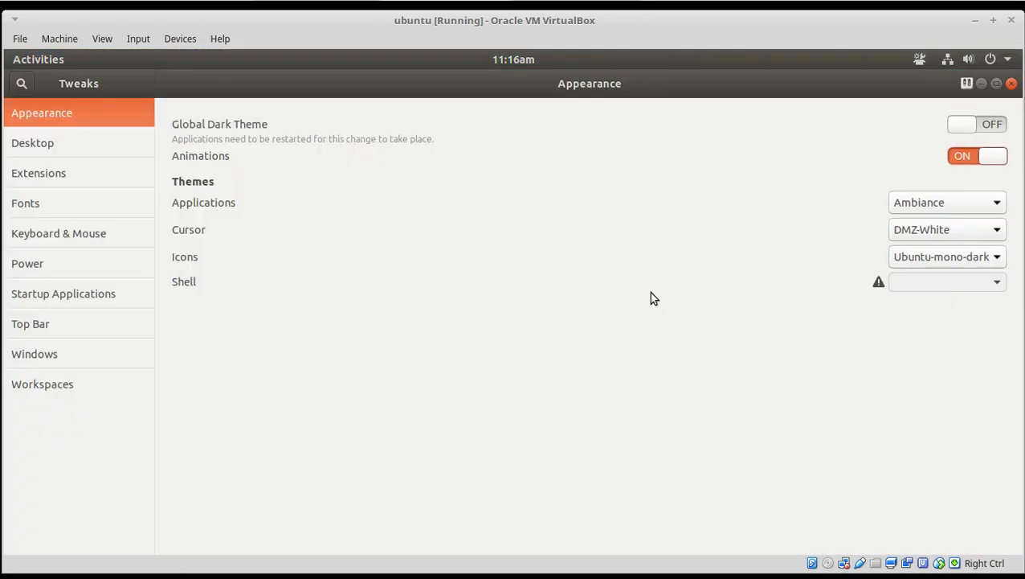
mouse_move(49, 185)
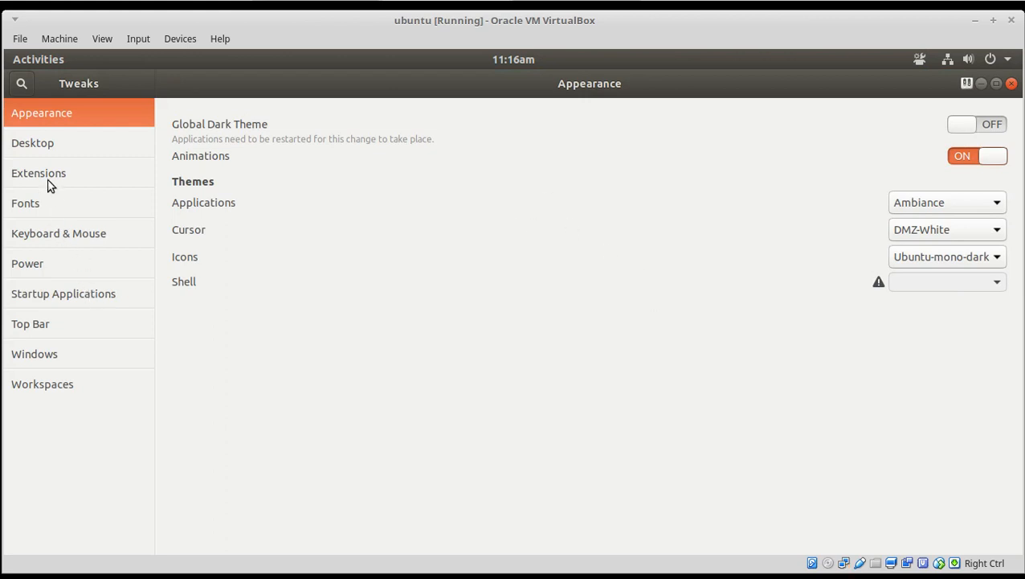
click(39, 173)
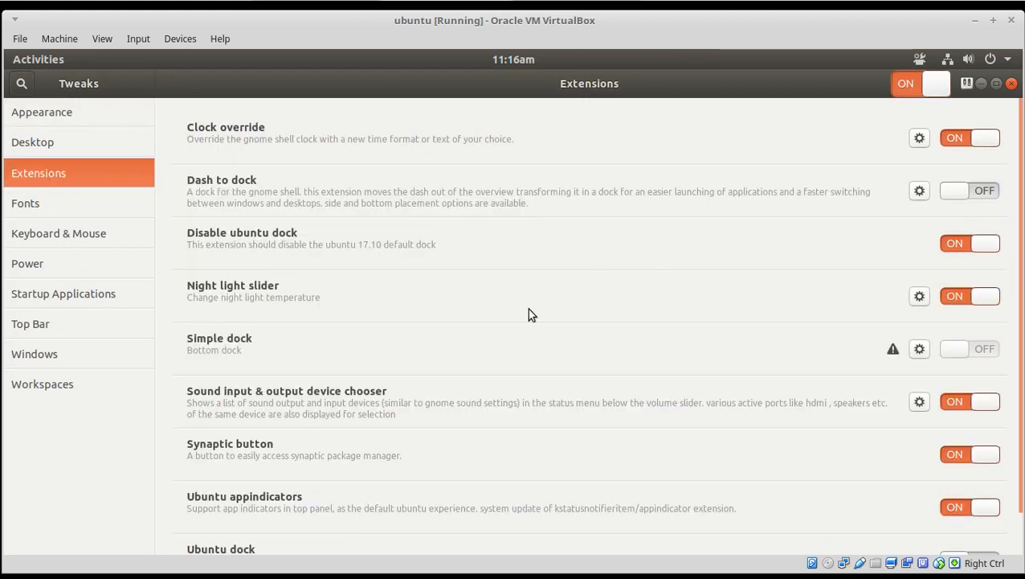
mouse_move(338, 250)
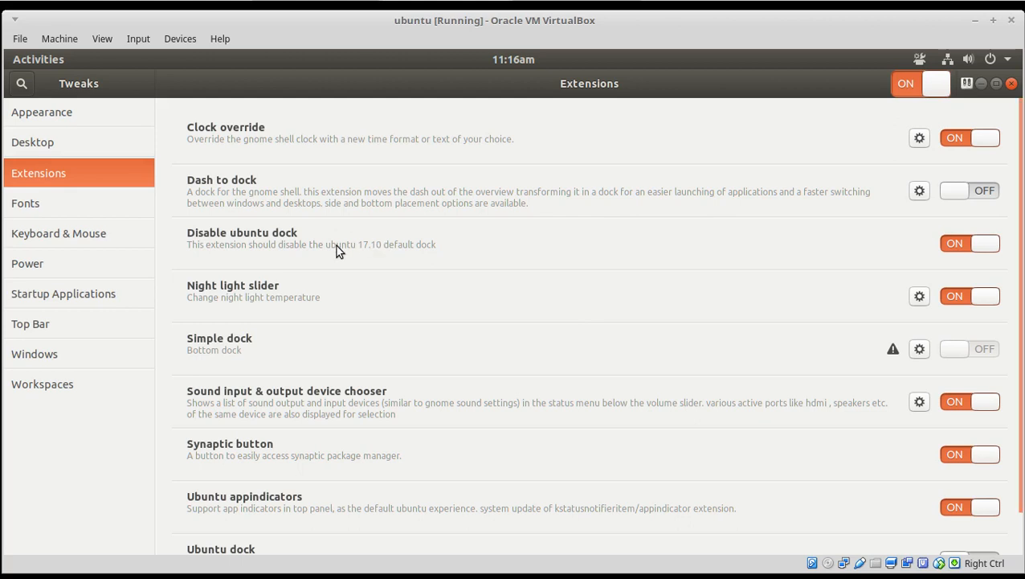
mouse_move(465, 137)
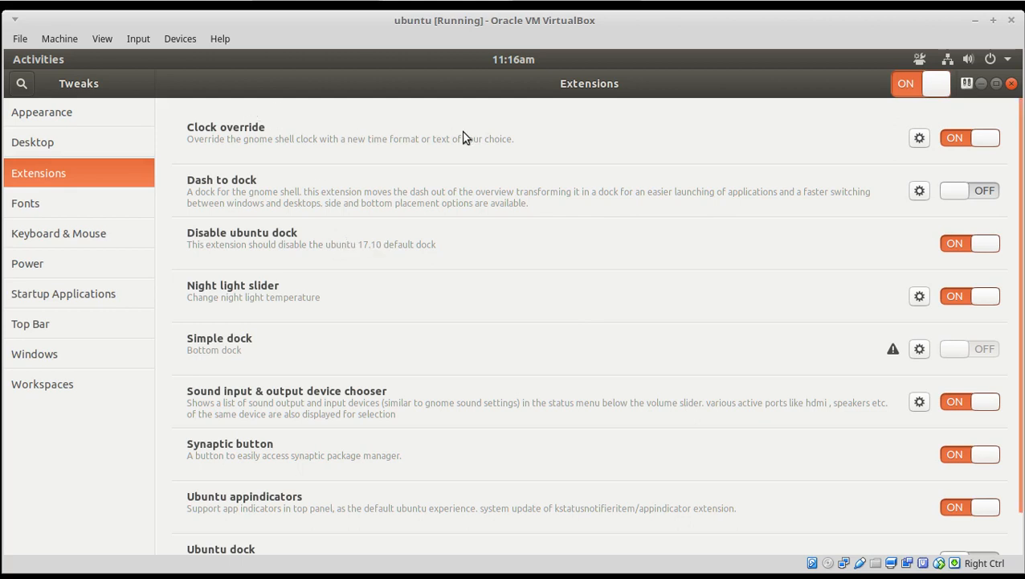
mouse_move(764, 240)
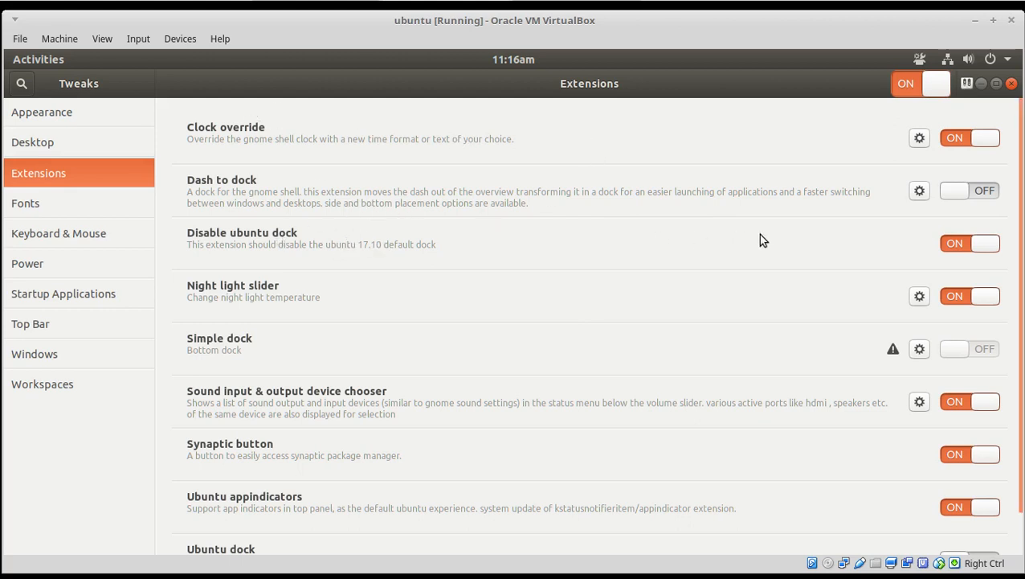
click(969, 243)
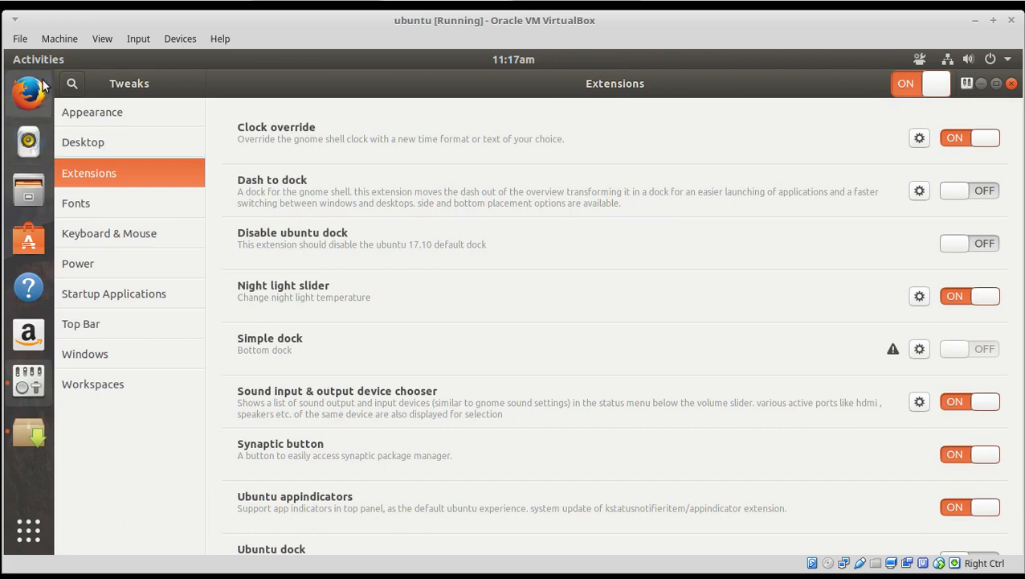
mouse_move(13, 215)
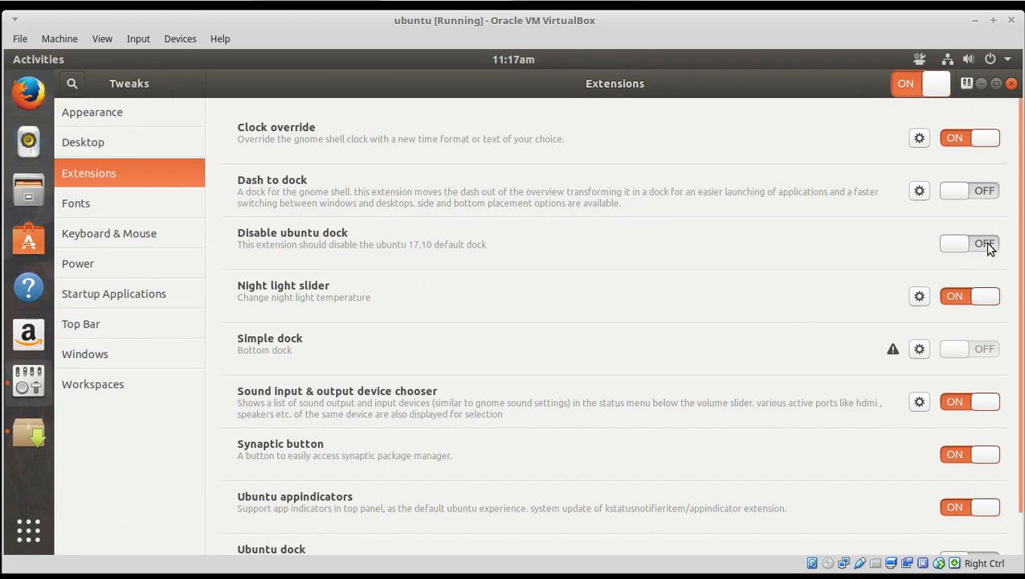
click(970, 243)
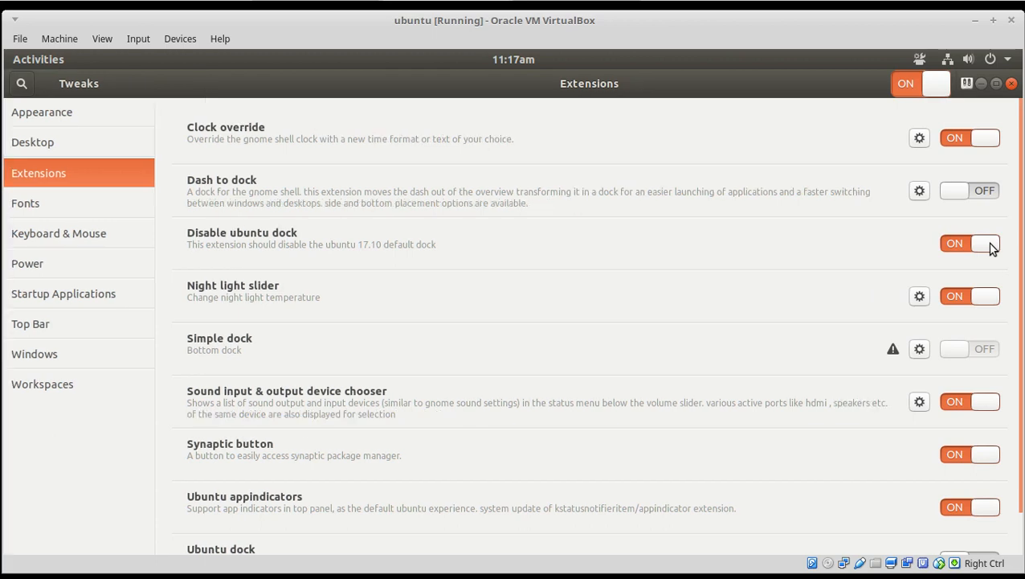
scroll(down, 3)
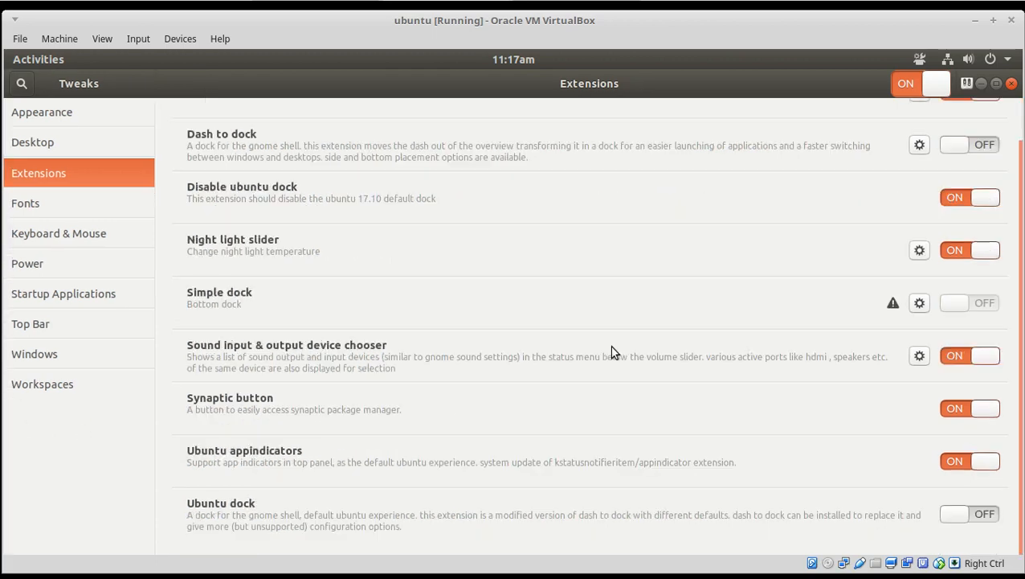
scroll(up, 3)
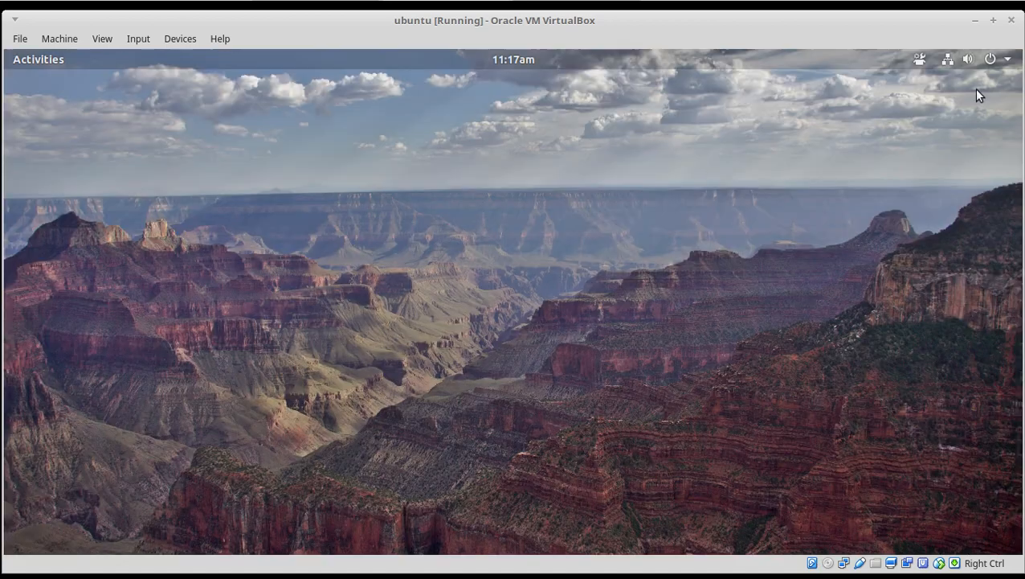
mouse_move(743, 250)
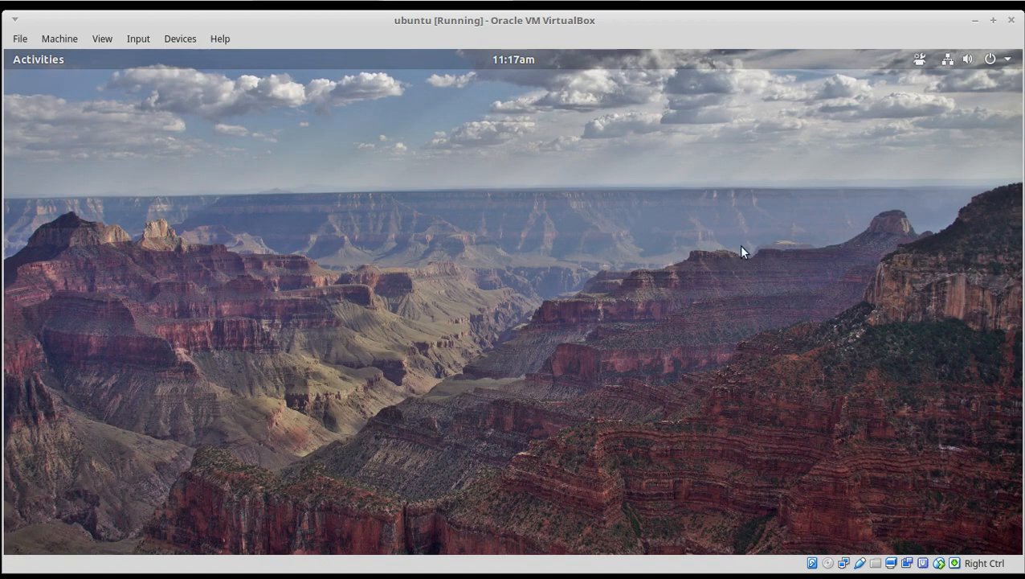
mouse_move(783, 256)
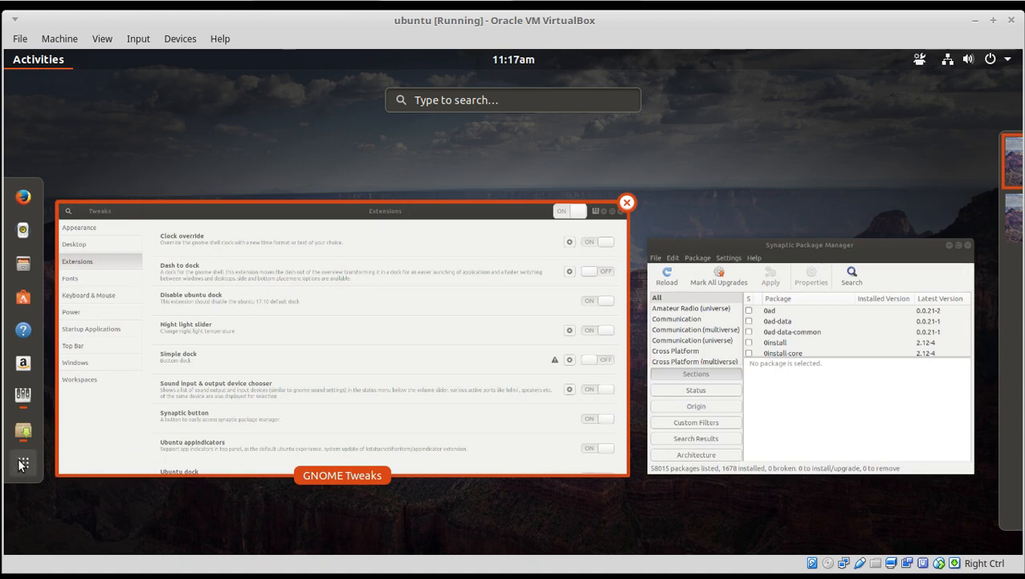
mouse_move(22, 463)
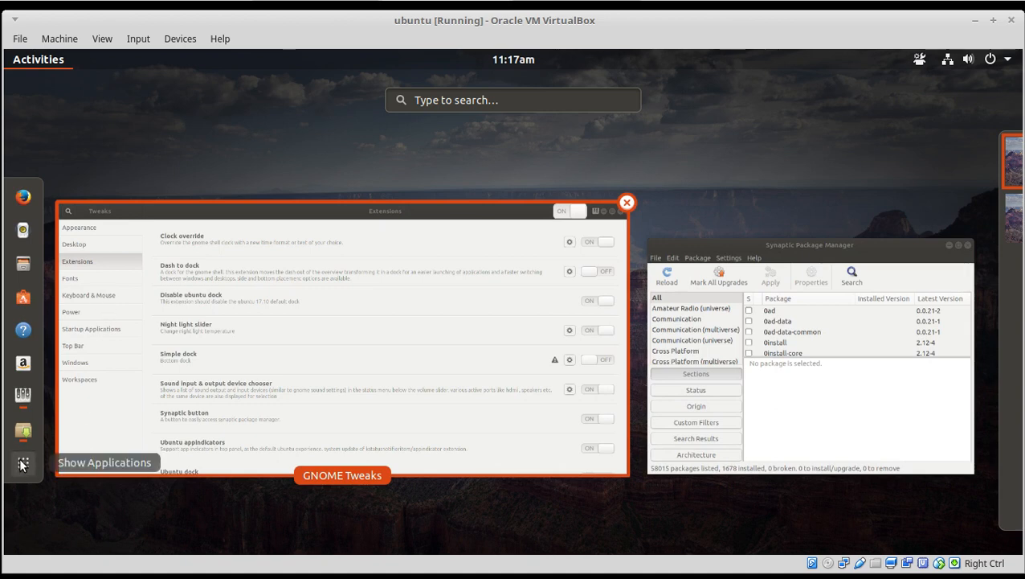
click(626, 202)
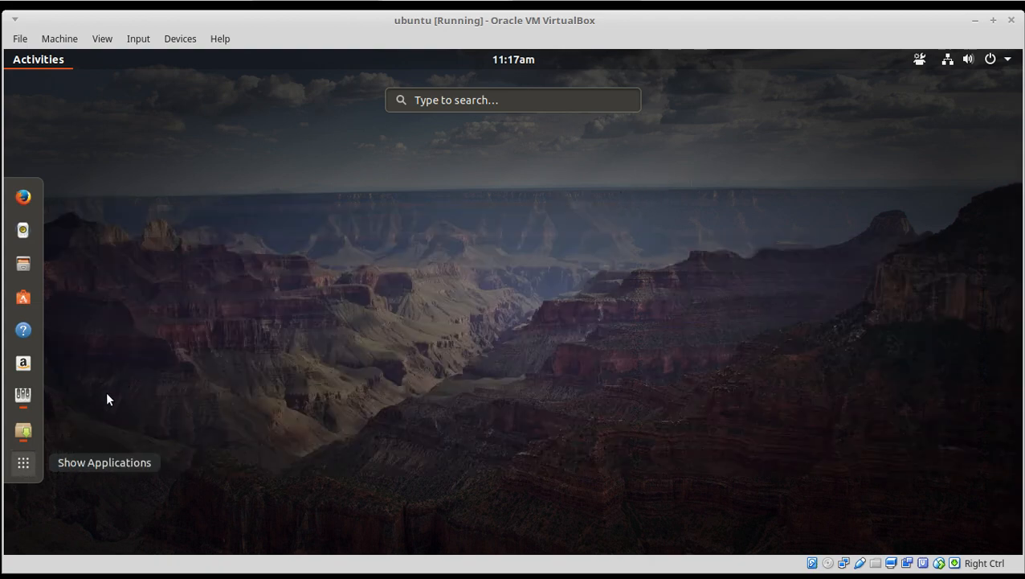
click(23, 462)
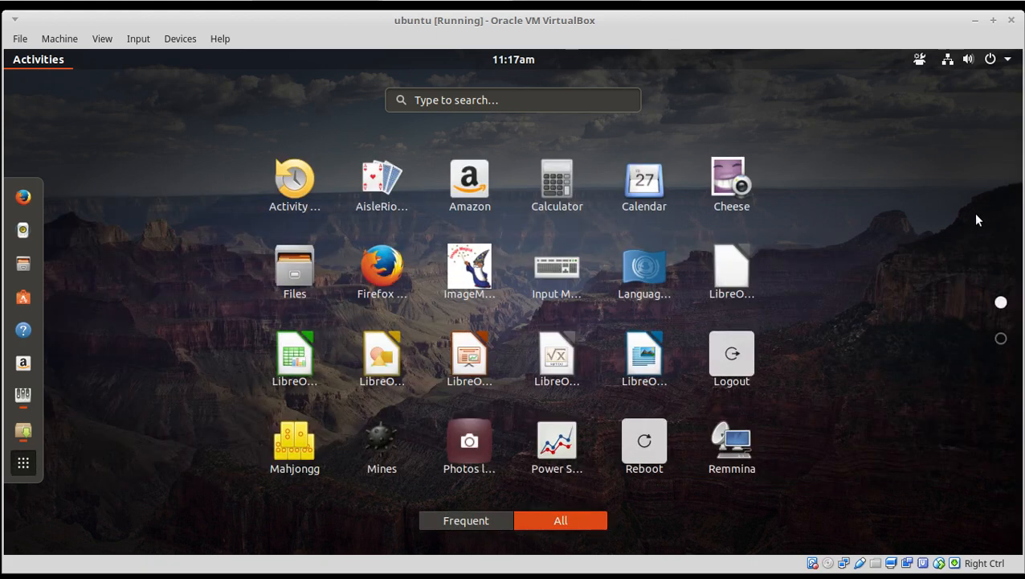
mouse_move(962, 209)
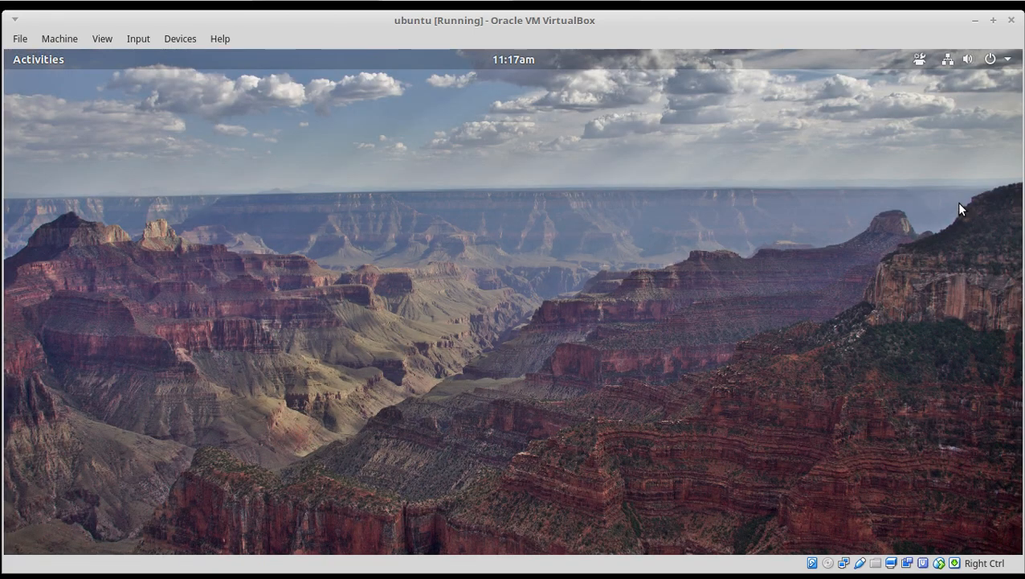
mouse_move(584, 152)
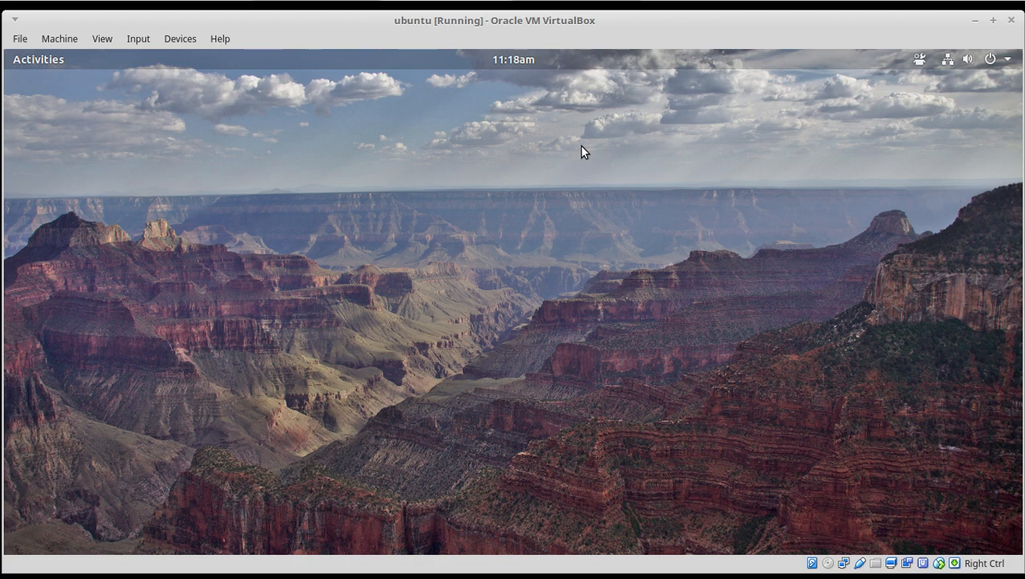
mouse_move(606, 224)
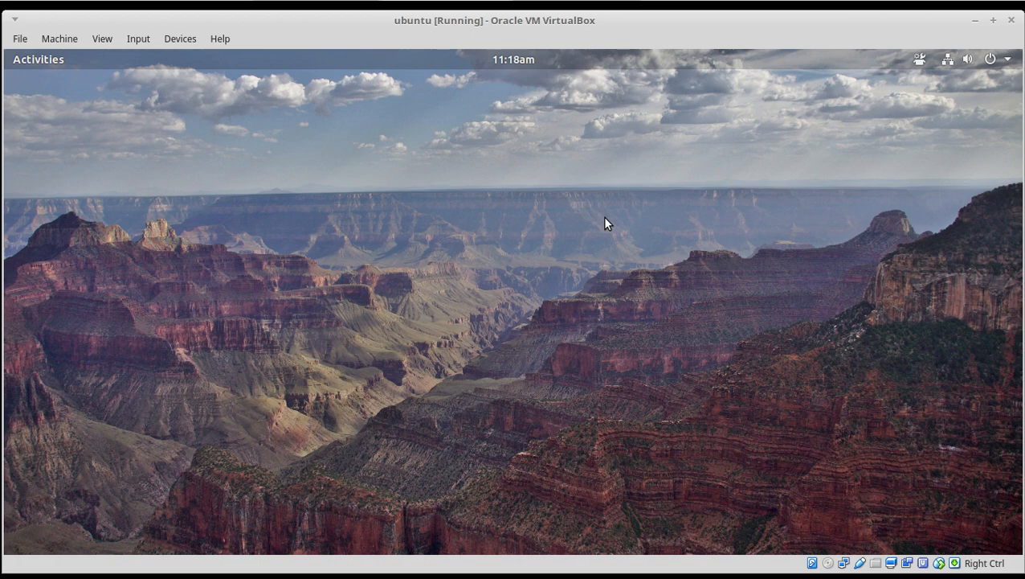
mouse_move(629, 215)
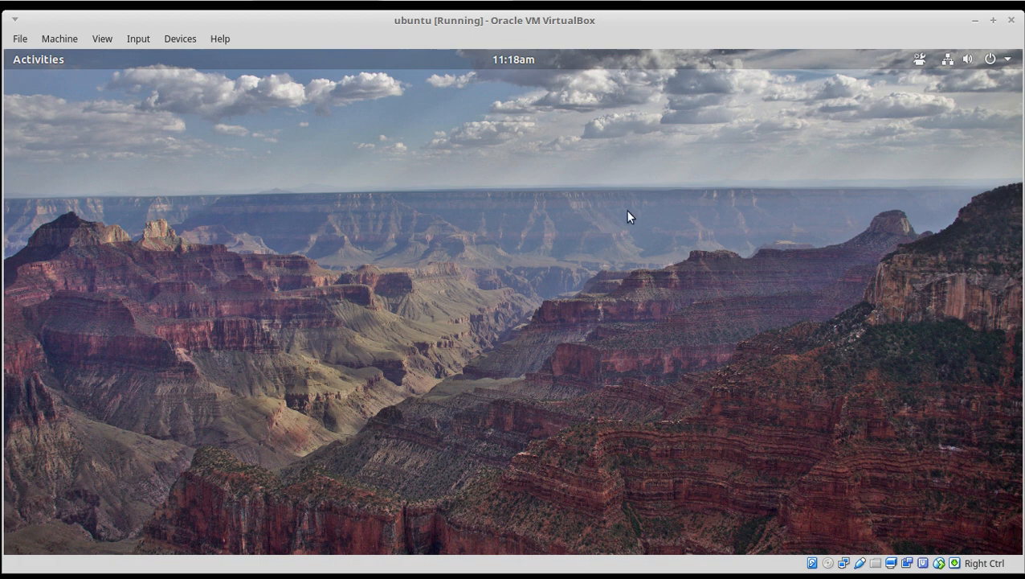
mouse_move(702, 168)
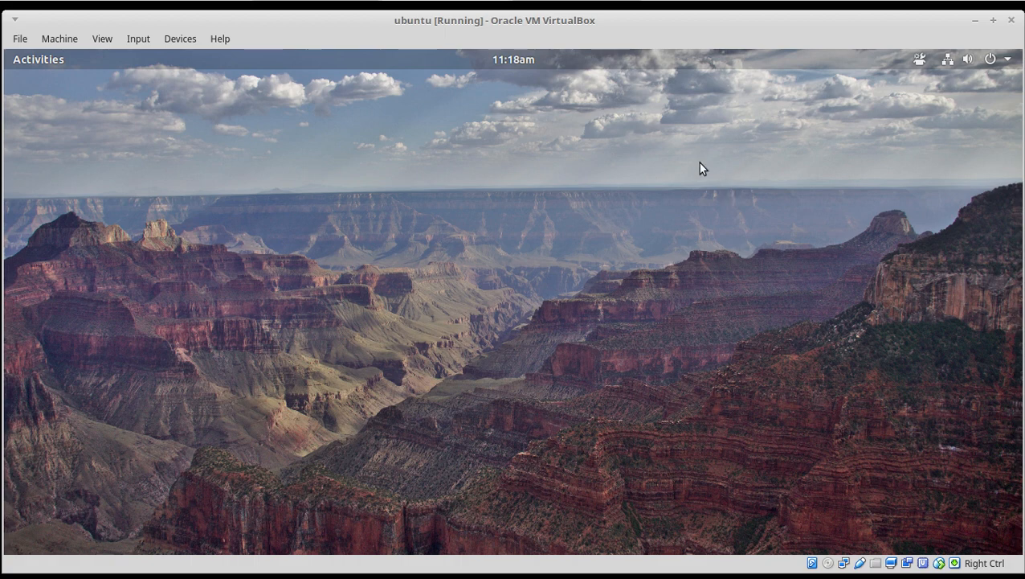